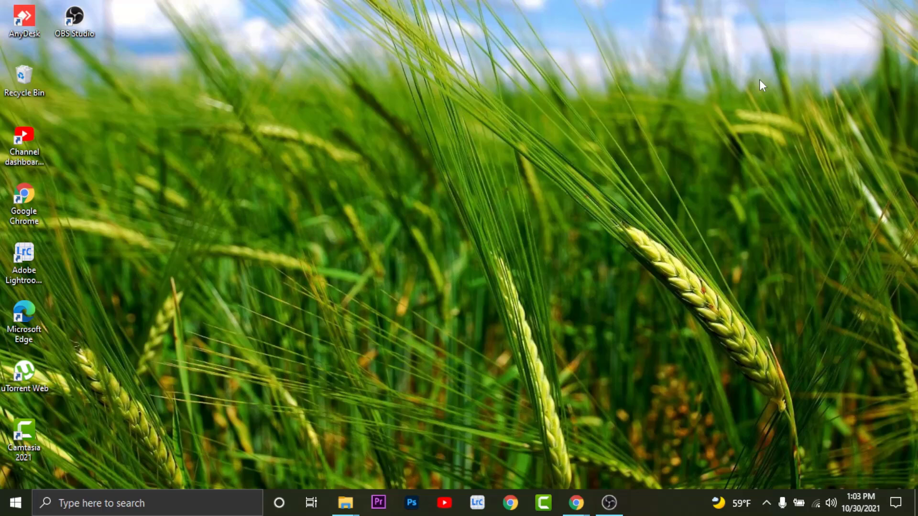
mouse_move(813, 291)
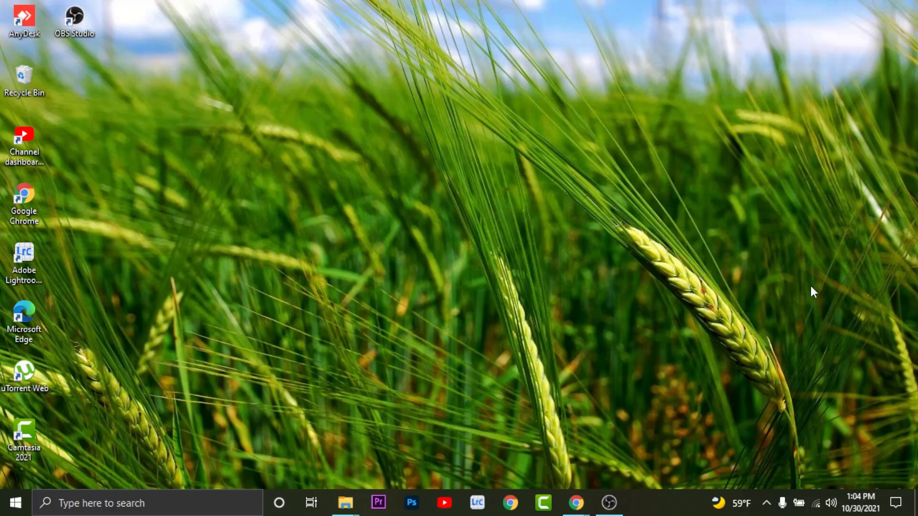
mouse_move(608, 488)
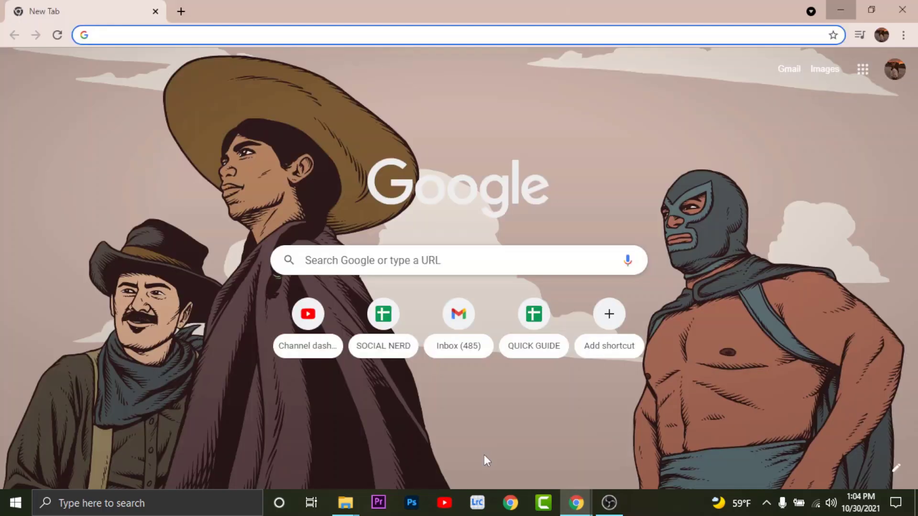
- Load barclays.co.uk by typing 'barclays' in a new tab's address bar
type("barclays.co.uk")
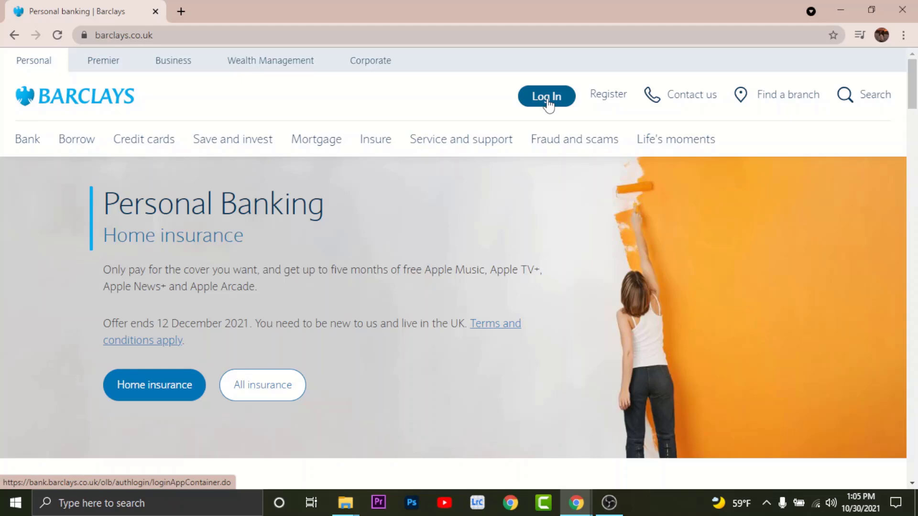
- Go to the Log in to Online Banking page and focus the Last name field
left_click(546, 96)
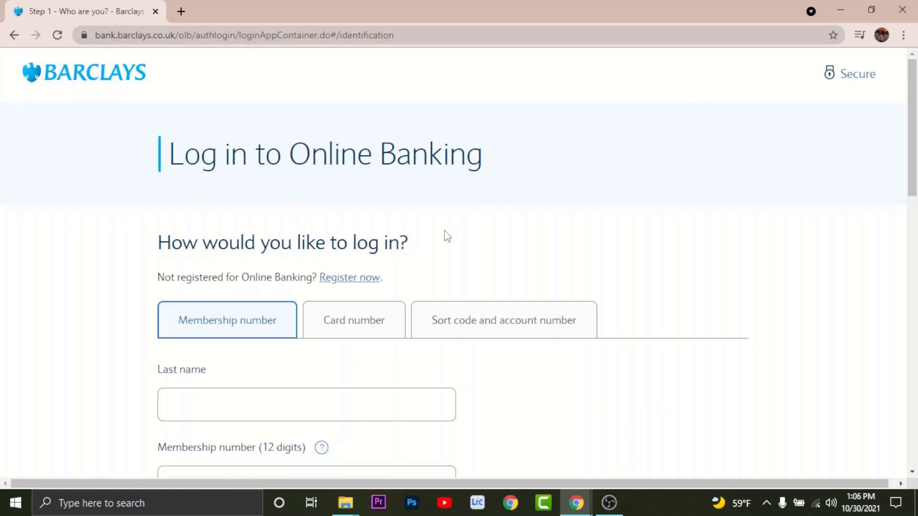
scroll("down", 3)
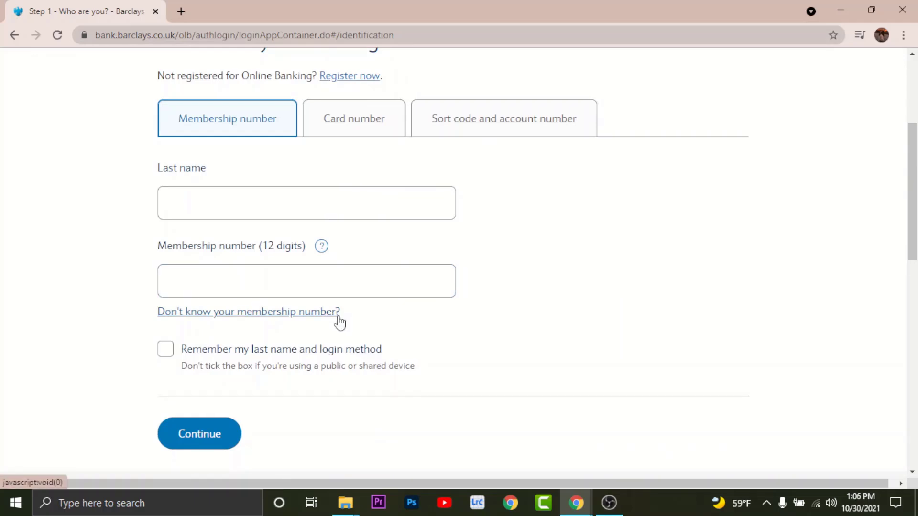
mouse_move(345, 146)
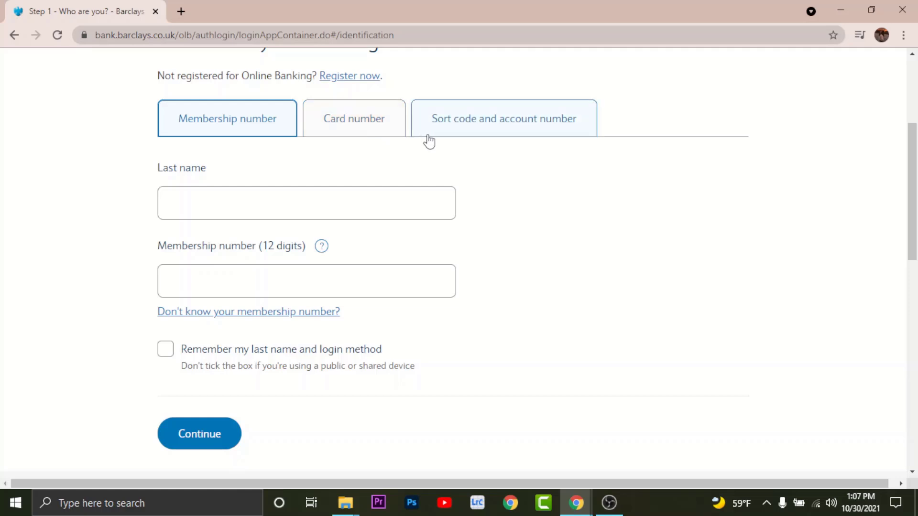
left_click(306, 203)
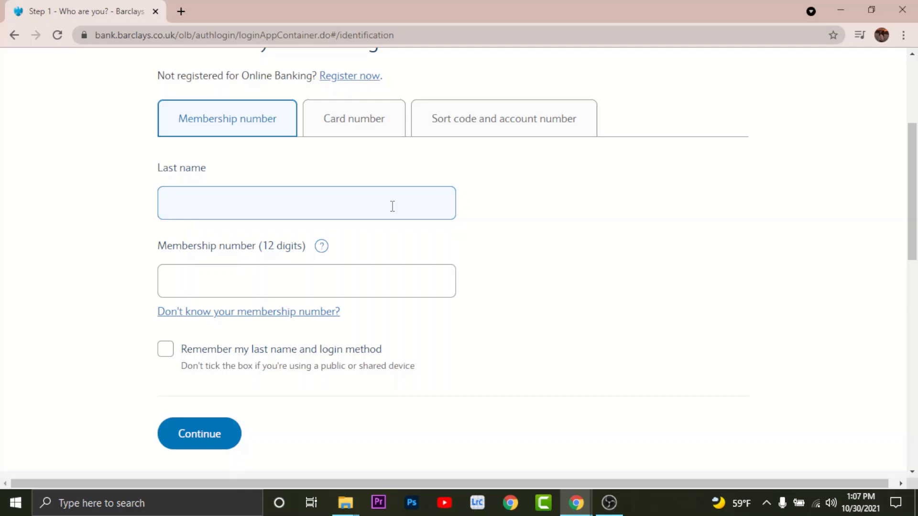
- Tick 'Remember my last name and login method', leaving last name and membership number blank
left_click(305, 281)
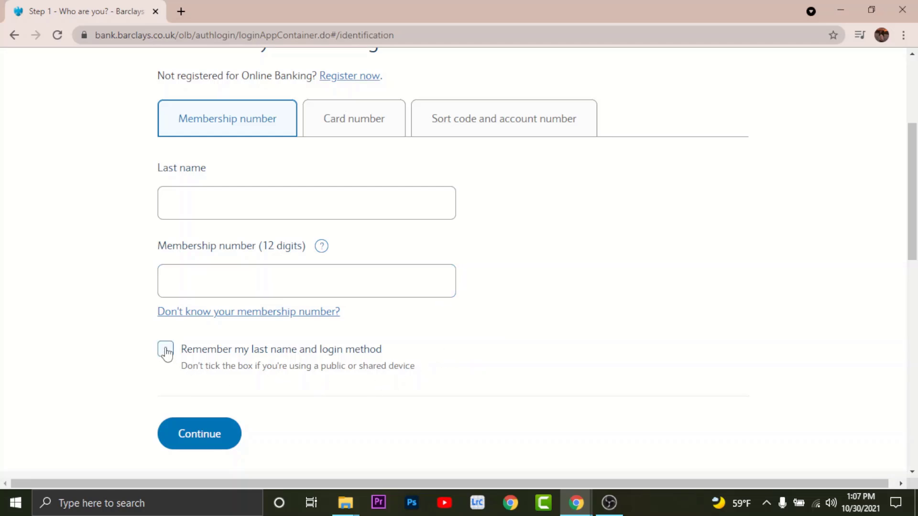
left_click(164, 349)
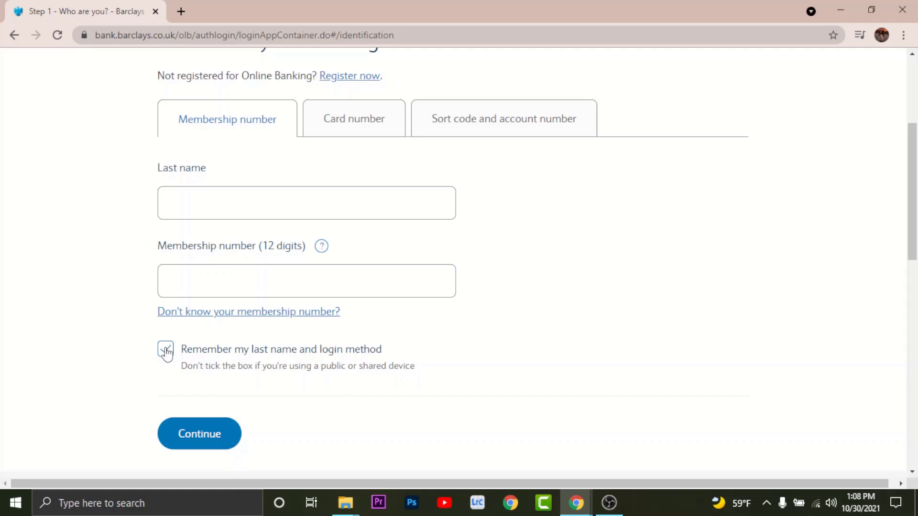
left_click(166, 348)
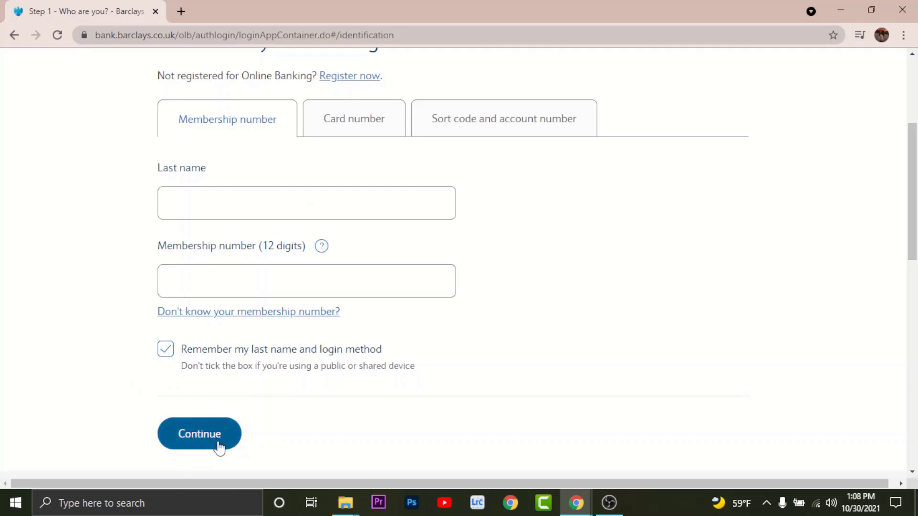
mouse_move(186, 459)
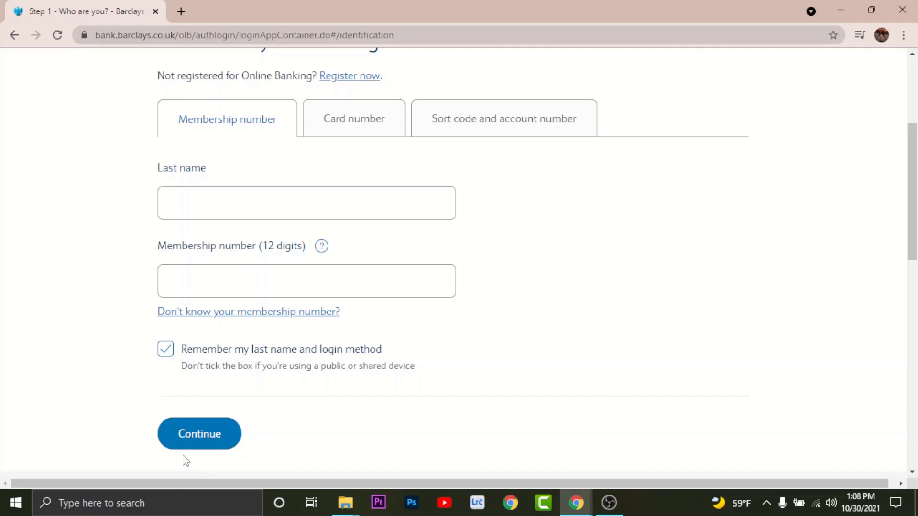
mouse_move(244, 391)
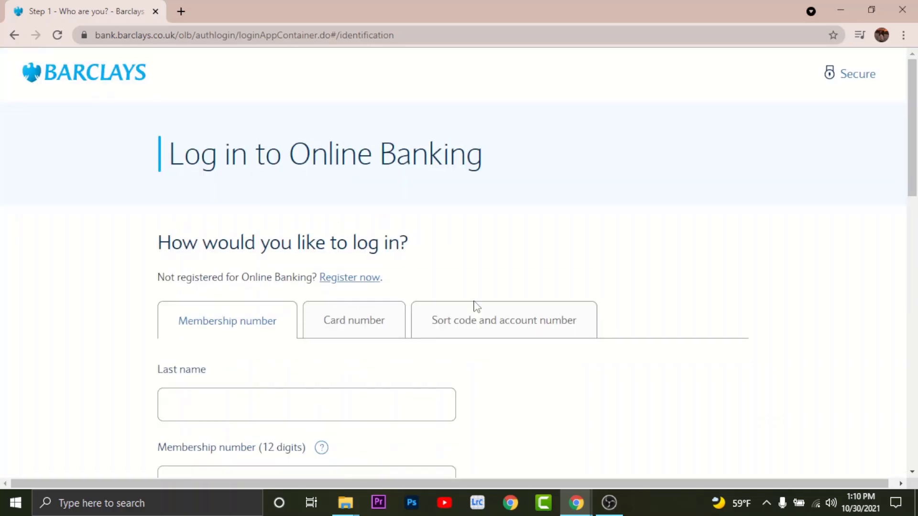
mouse_move(553, 201)
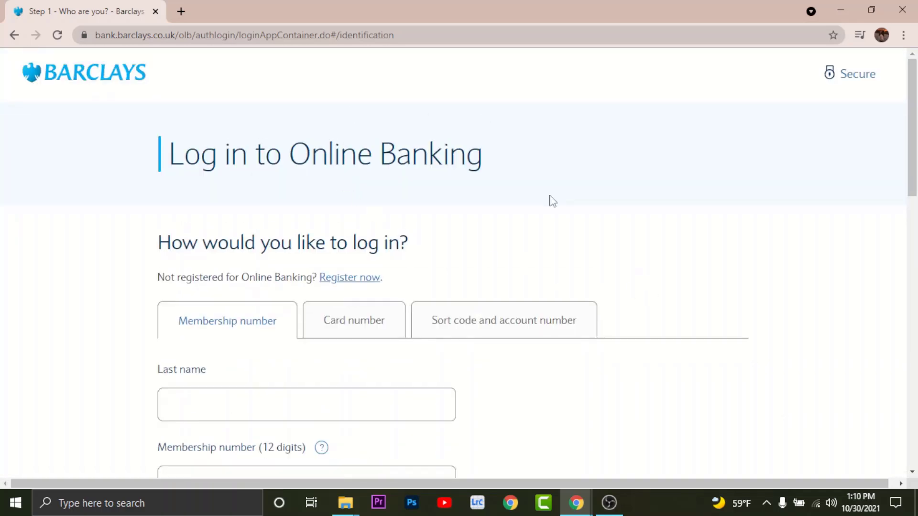
mouse_move(659, 258)
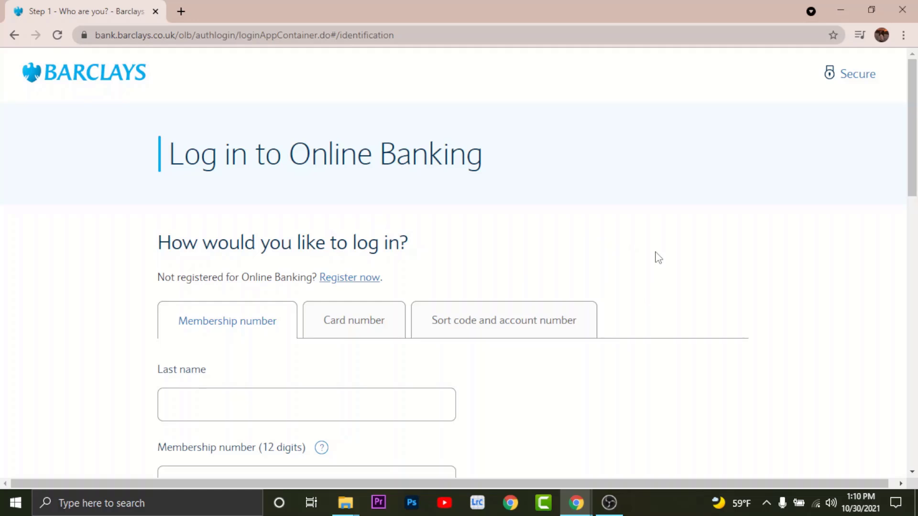